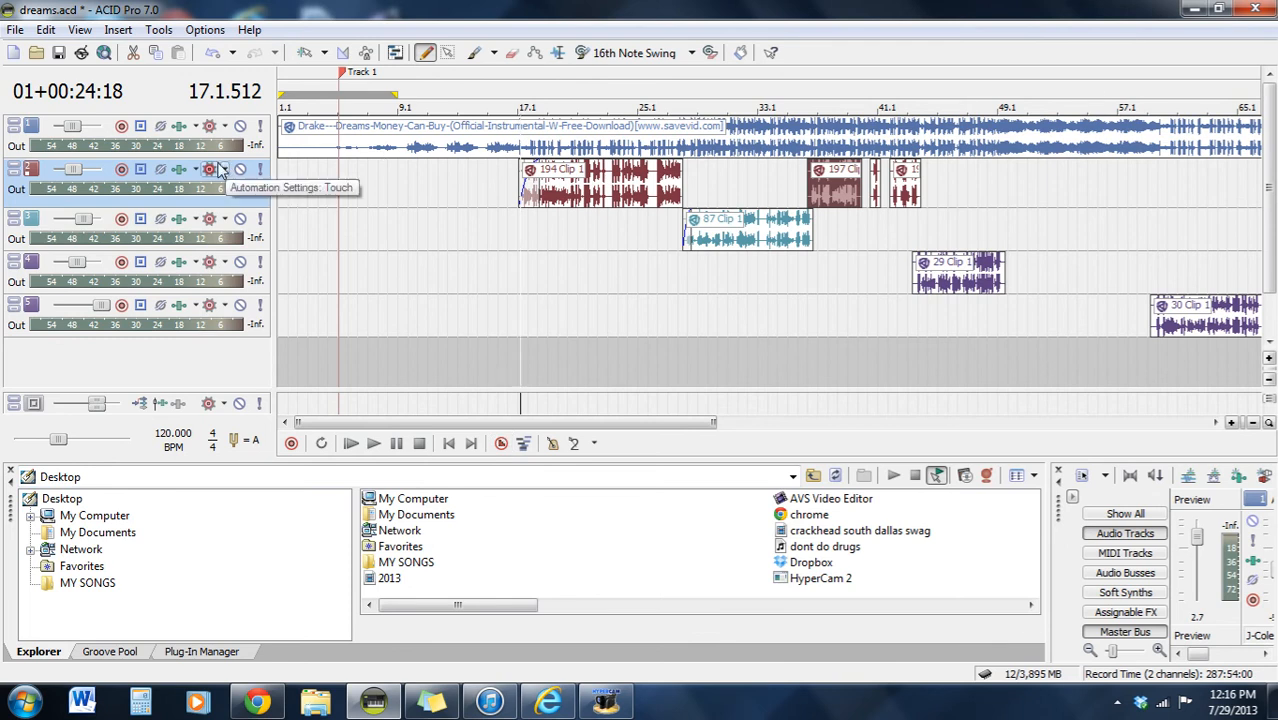
mouse_move(108, 112)
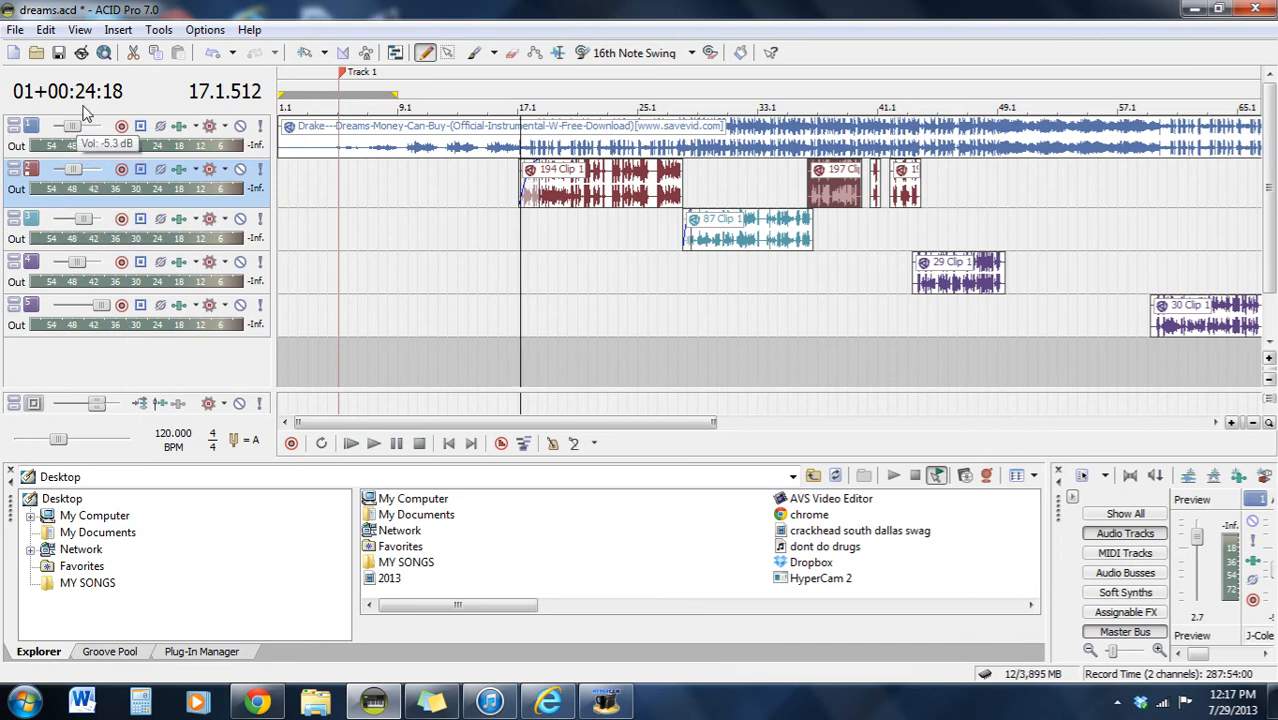
mouse_move(75, 305)
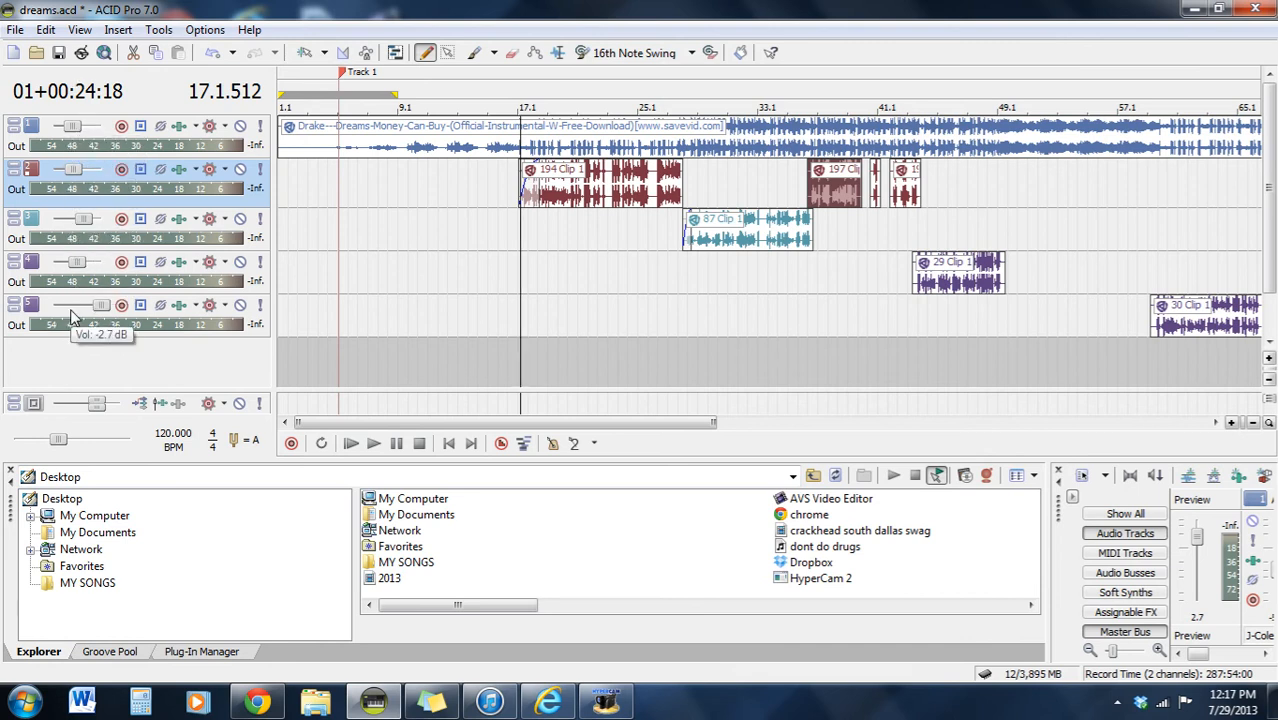
mouse_move(75, 255)
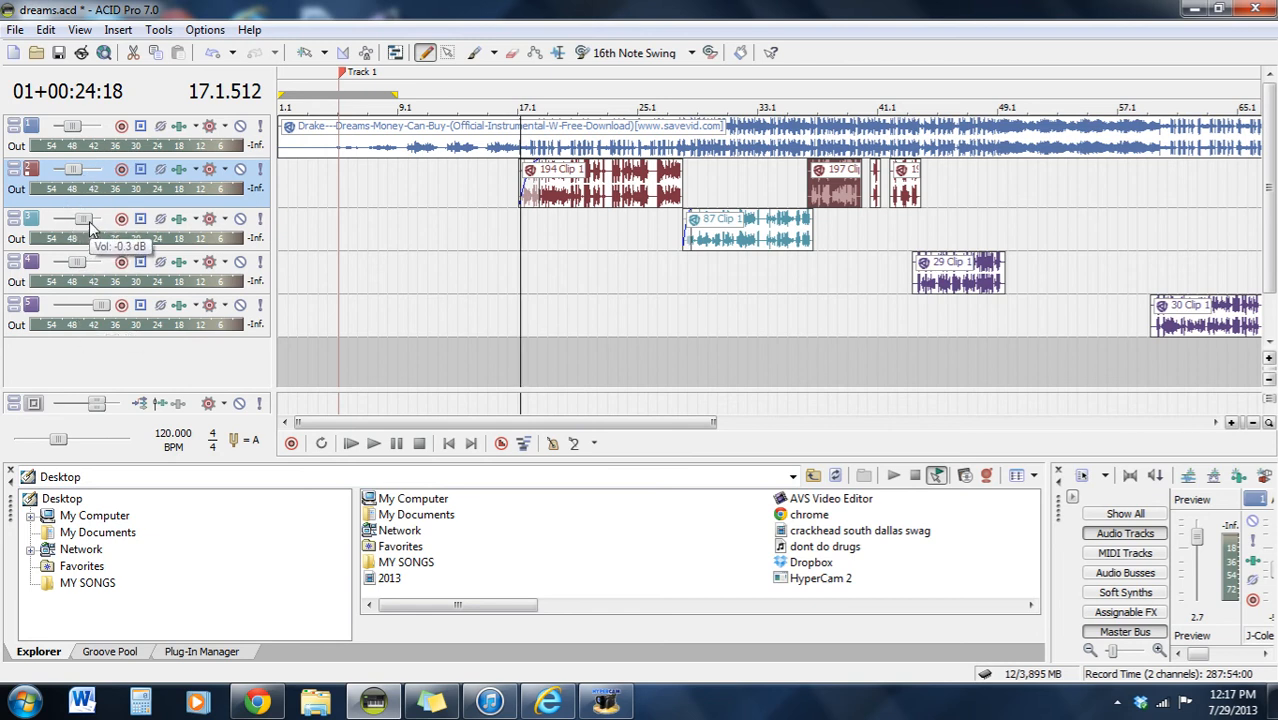
mouse_move(728, 234)
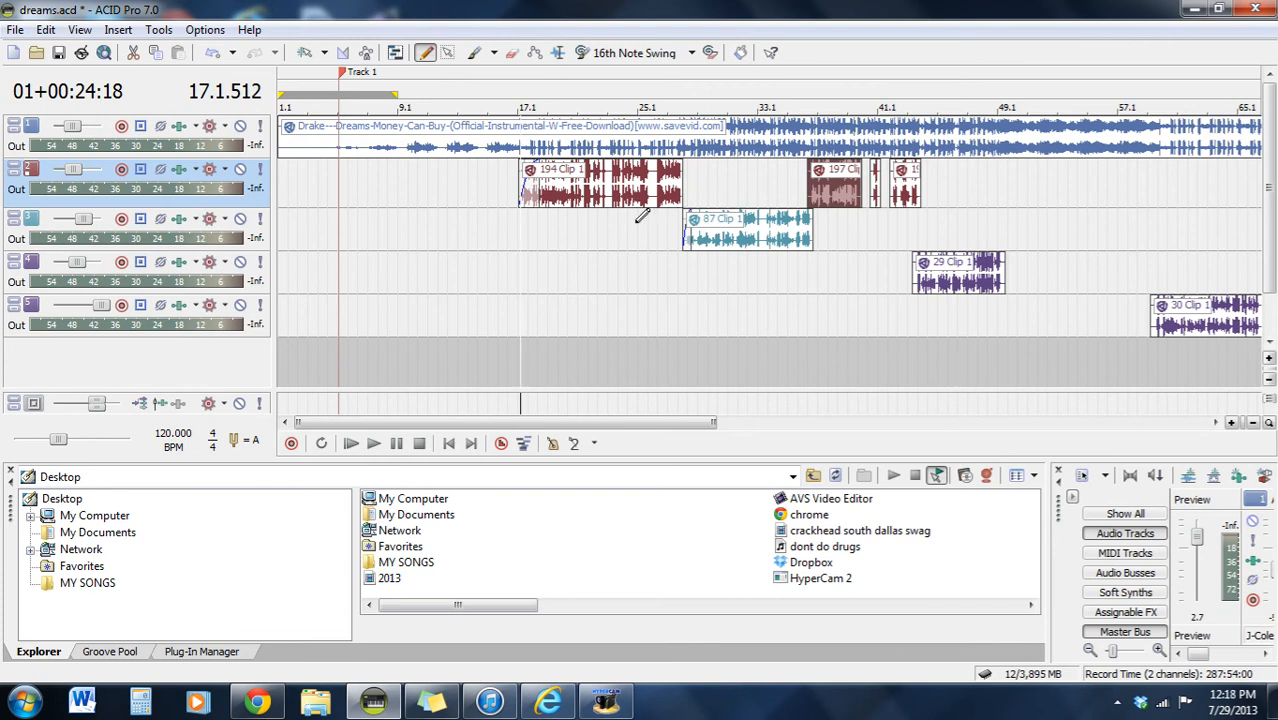
mouse_move(365, 242)
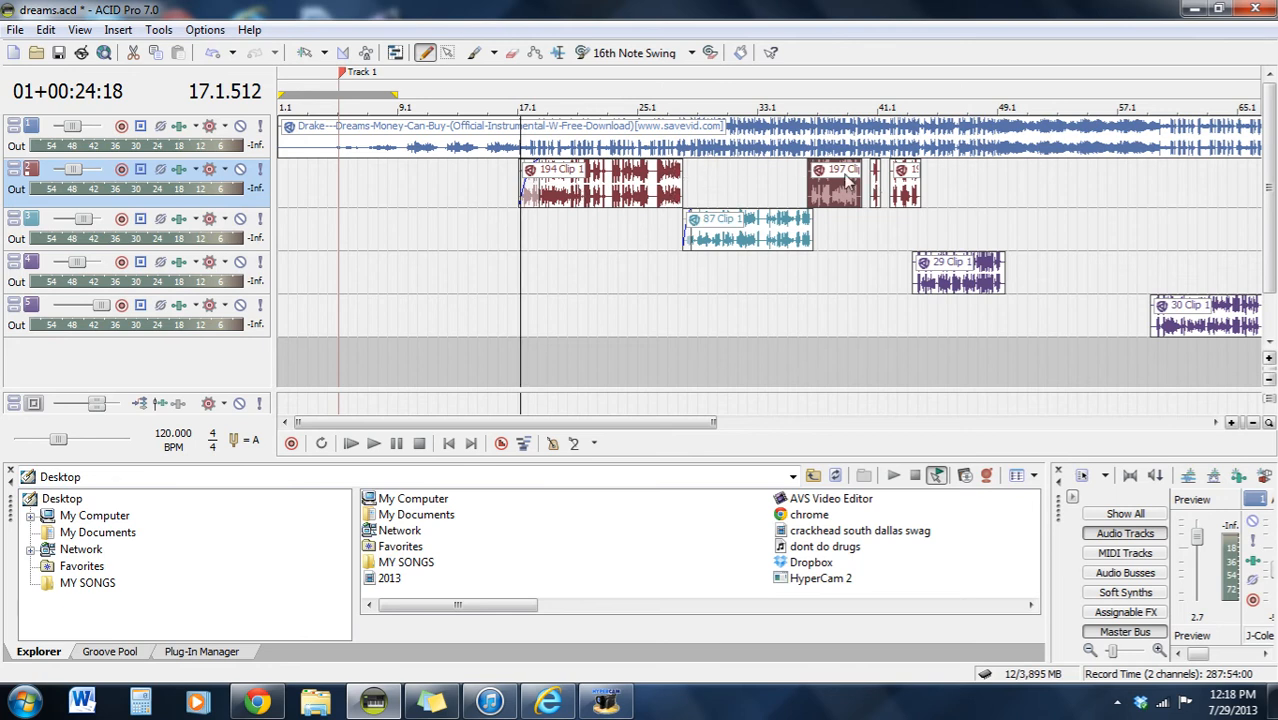
mouse_move(585, 188)
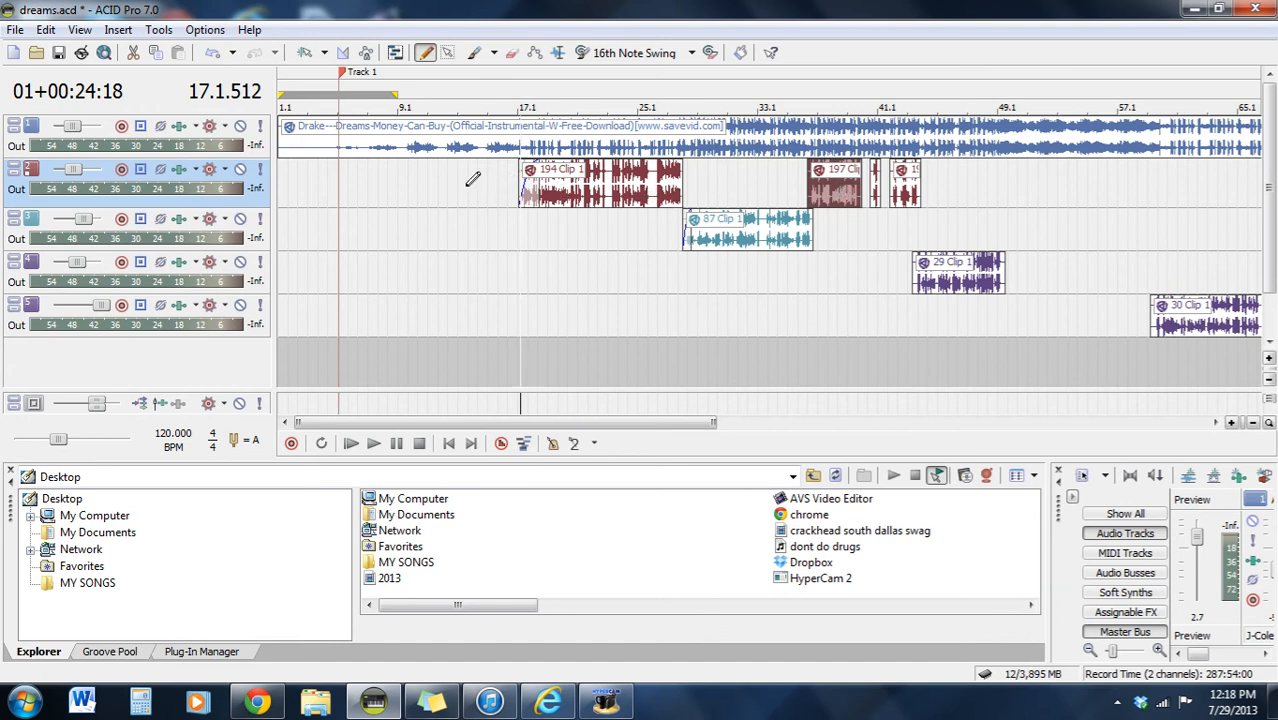
mouse_move(408, 182)
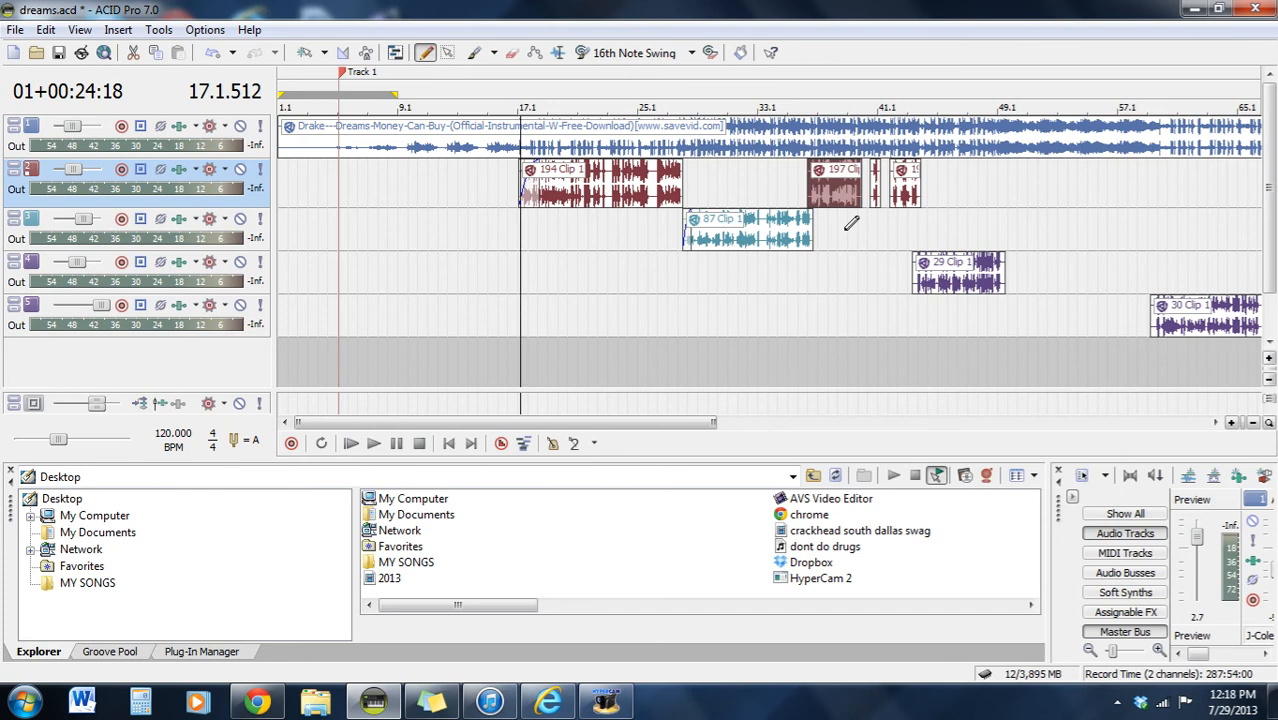
mouse_move(290, 128)
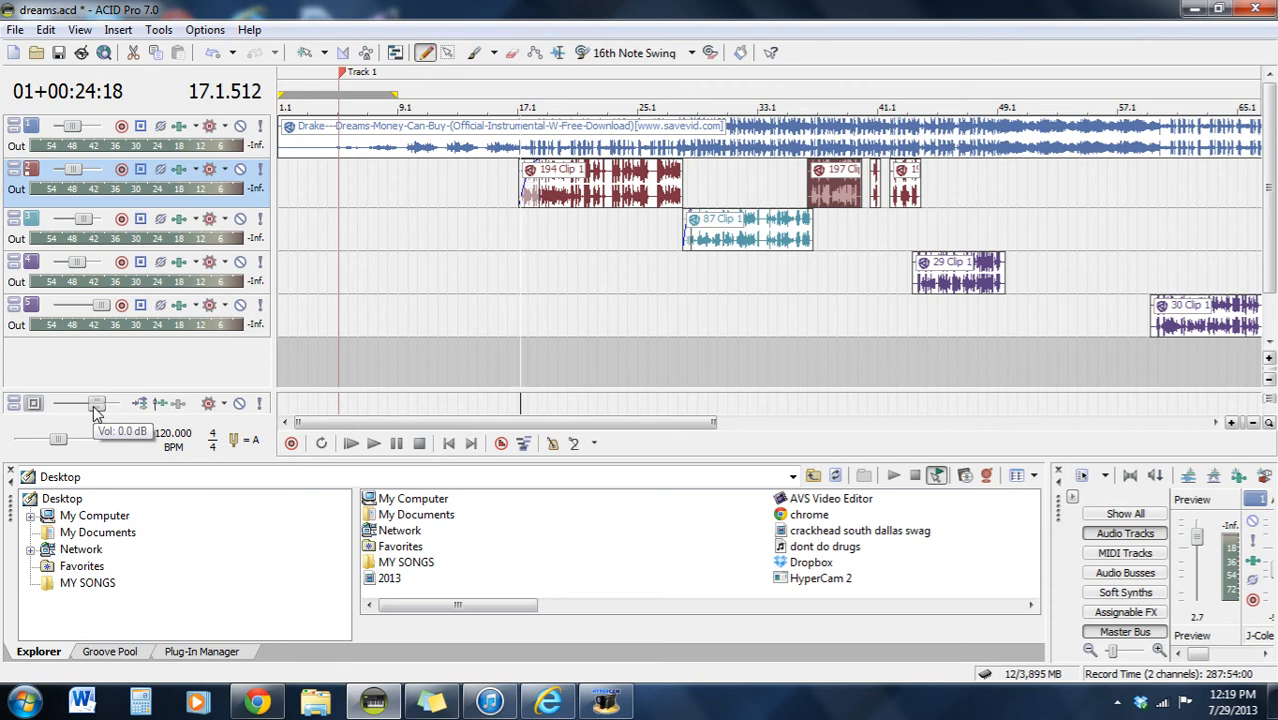
mouse_move(60, 441)
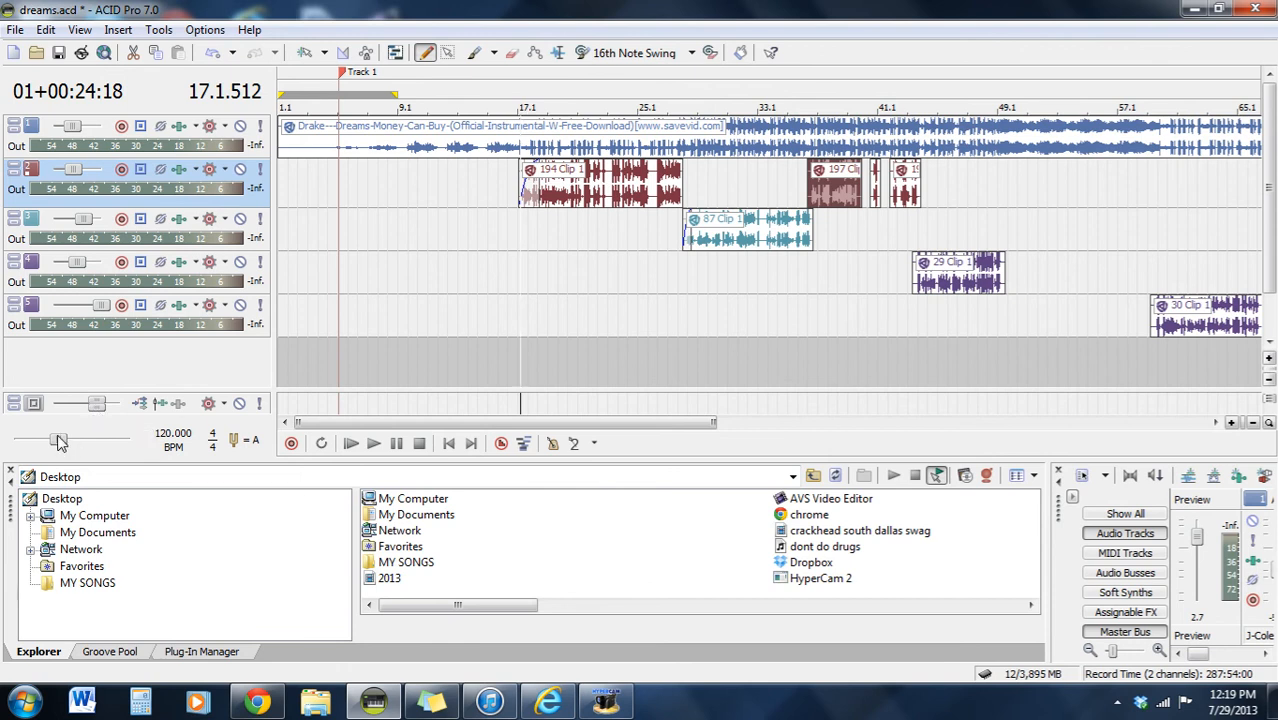
mouse_move(58, 440)
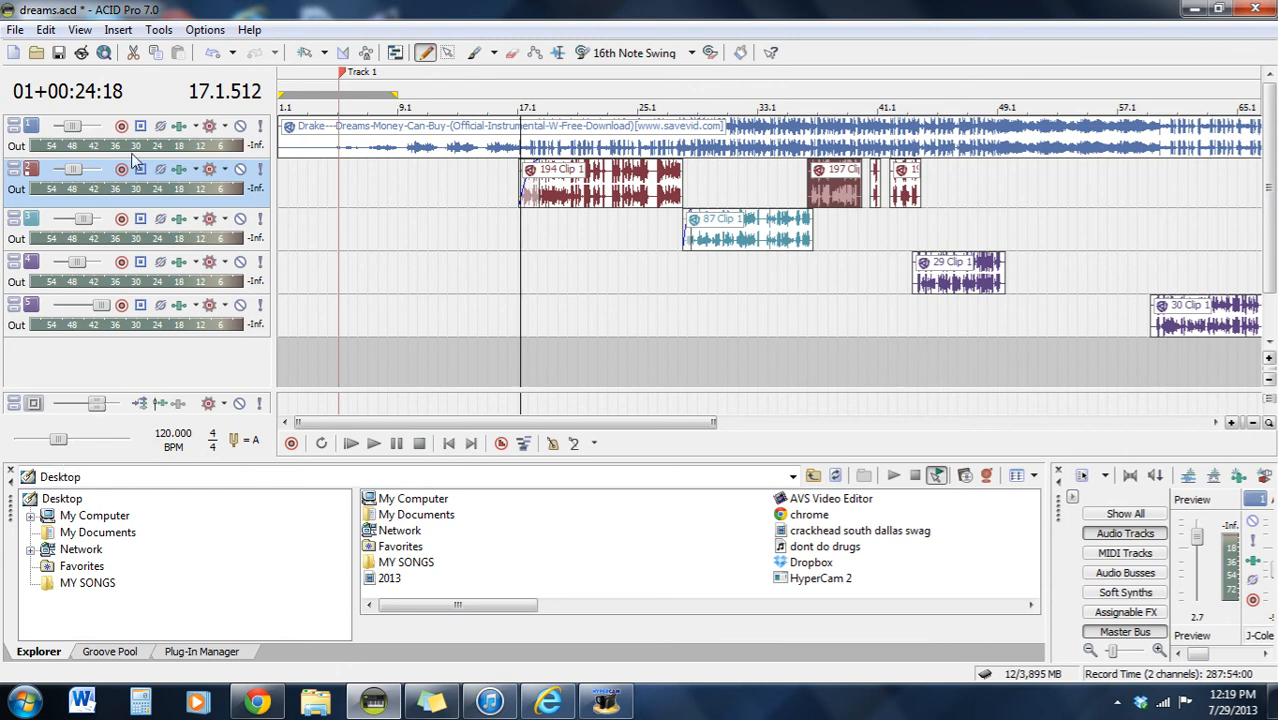
Step: Open Track 2's FX chain, showing Simple Delay at 0.705 s, -6.0 dB dry, -26.4 dB delay
click(179, 169)
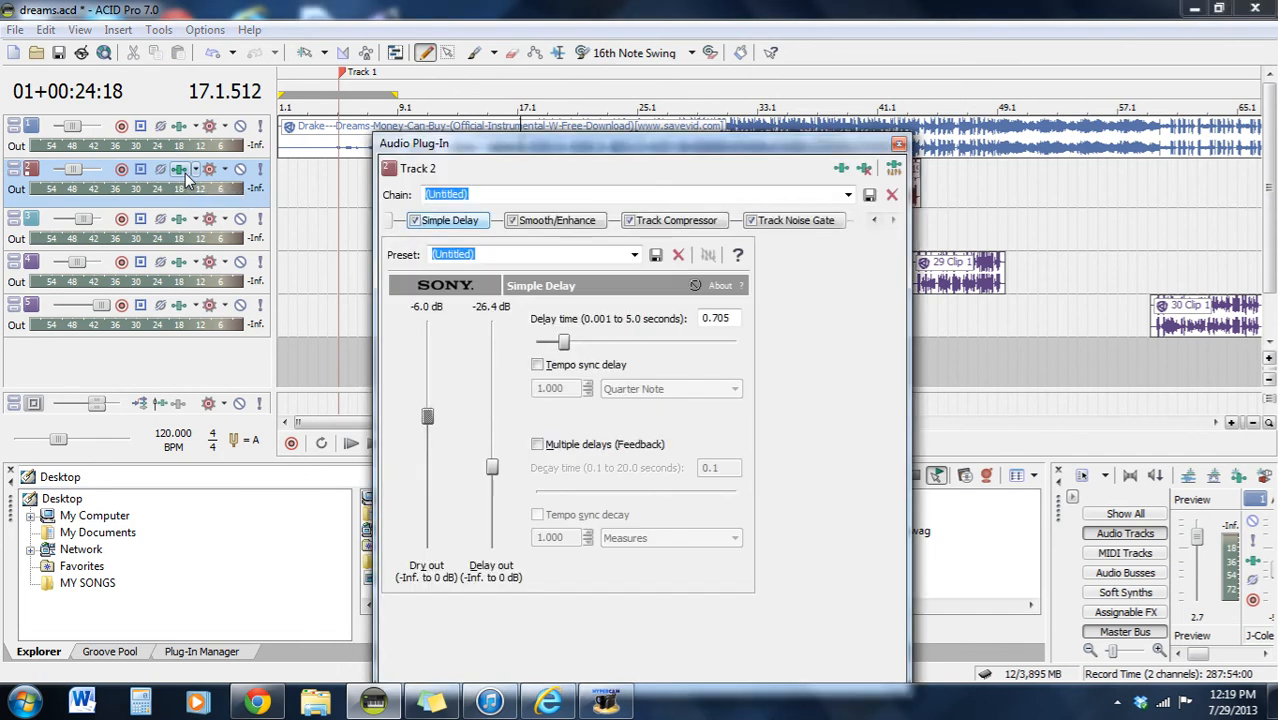
mouse_move(180, 168)
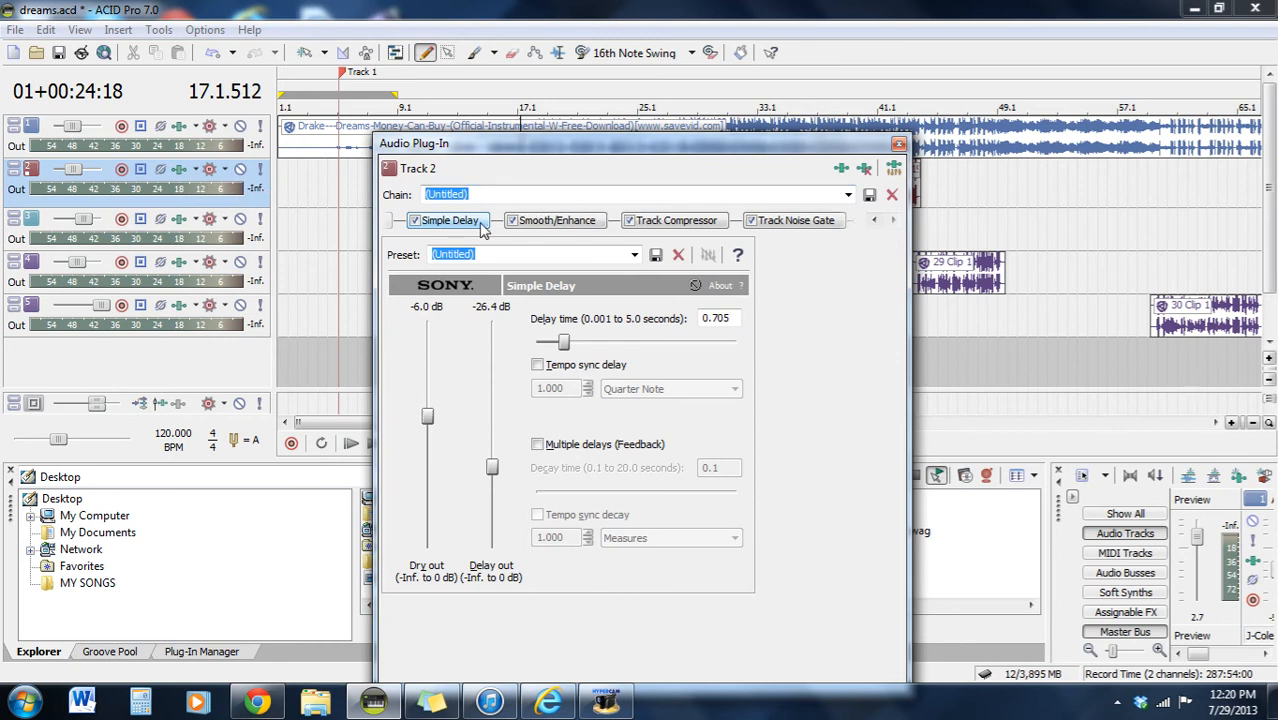
mouse_move(708, 234)
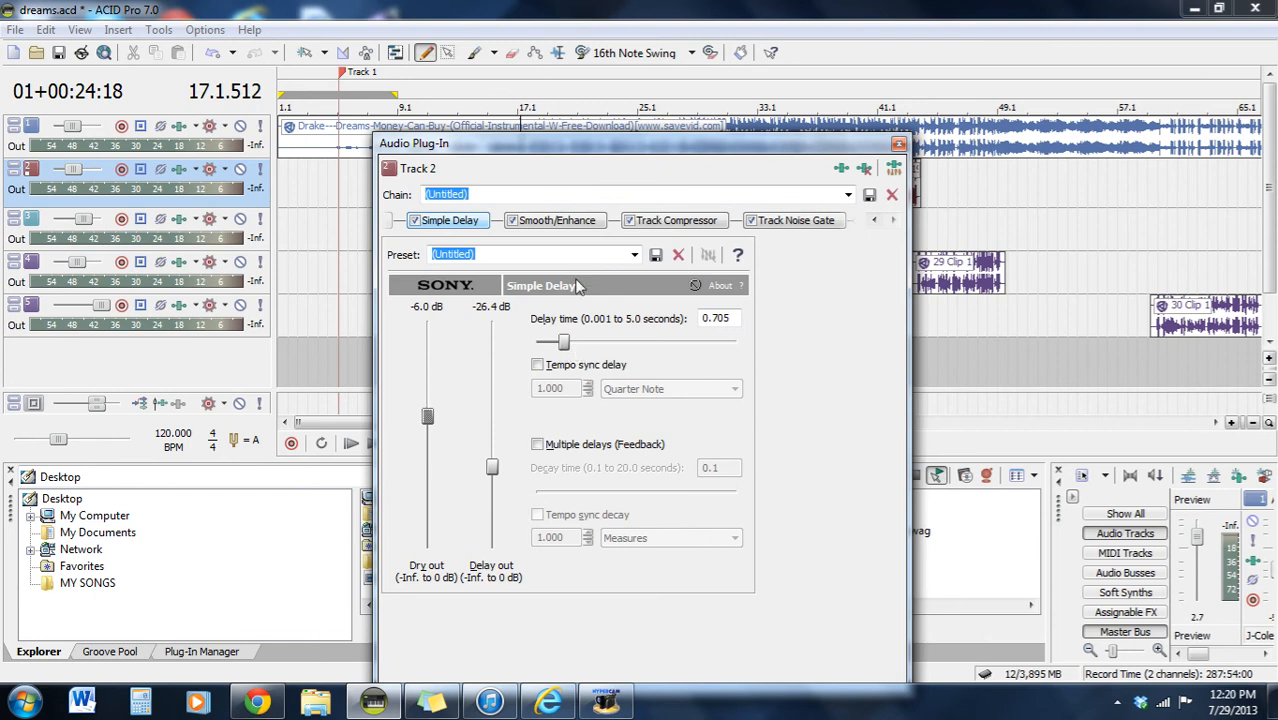
Step: View Track 2's Smooth/Enhance, Track Compressor and Track Noise Gate settings in turn
click(557, 220)
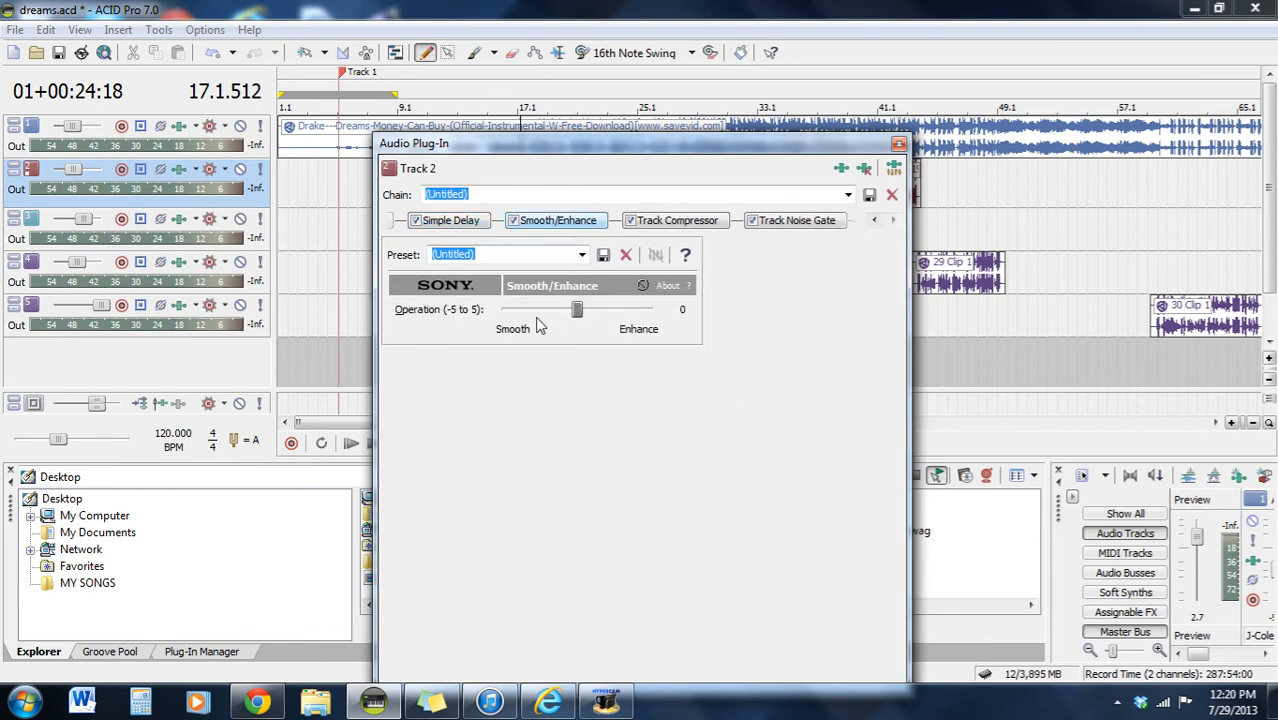
mouse_move(645, 322)
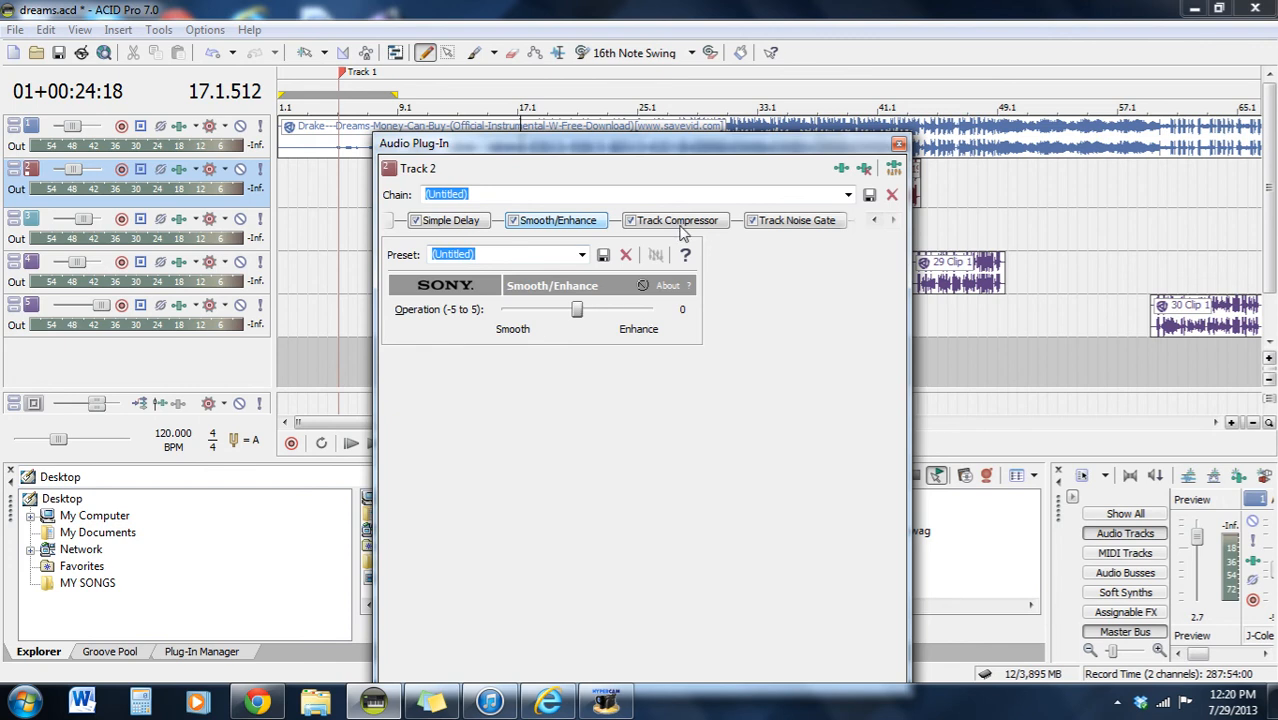
click(674, 220)
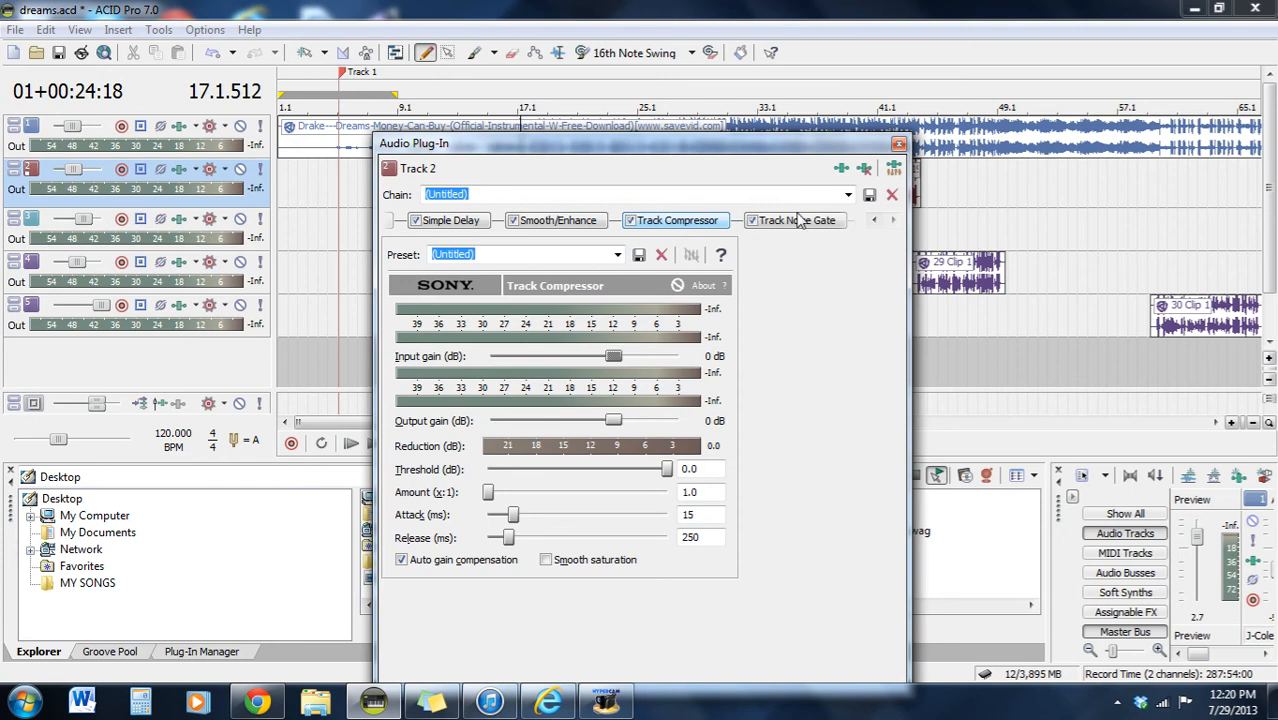
click(793, 220)
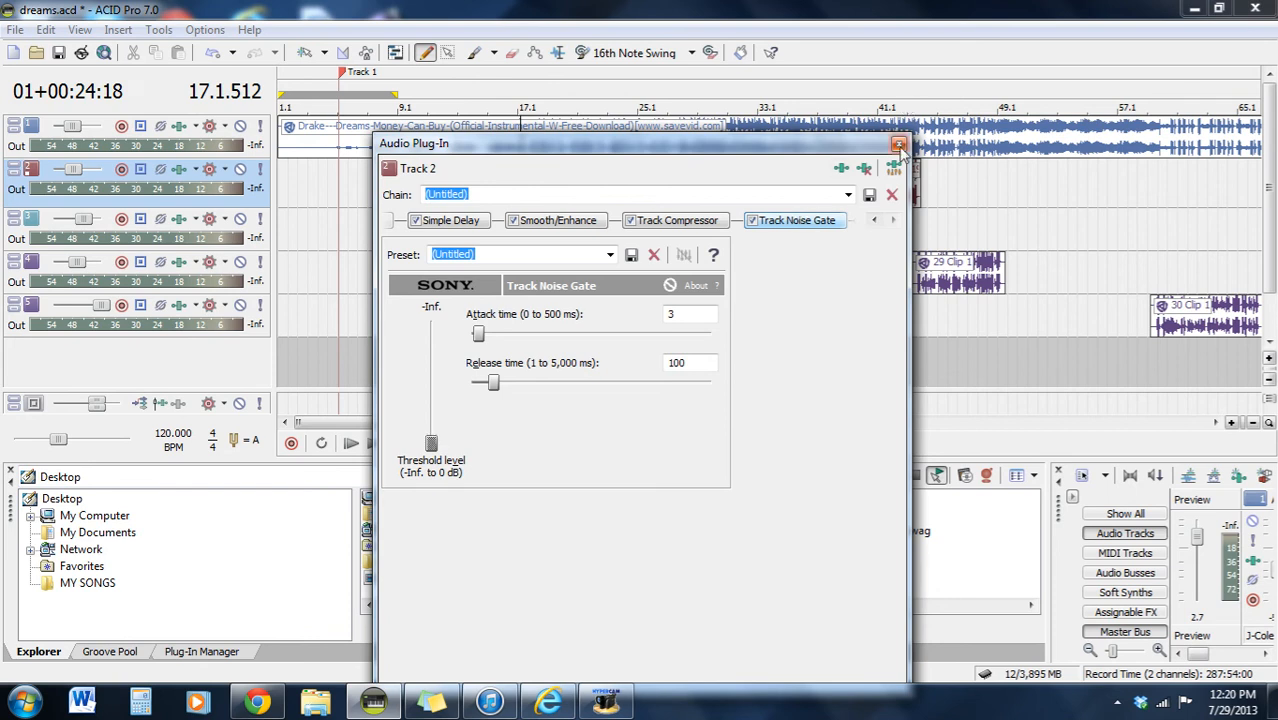
Step: Close the Track 2 Audio Plug-In window to reveal the five-track timeline
click(891, 144)
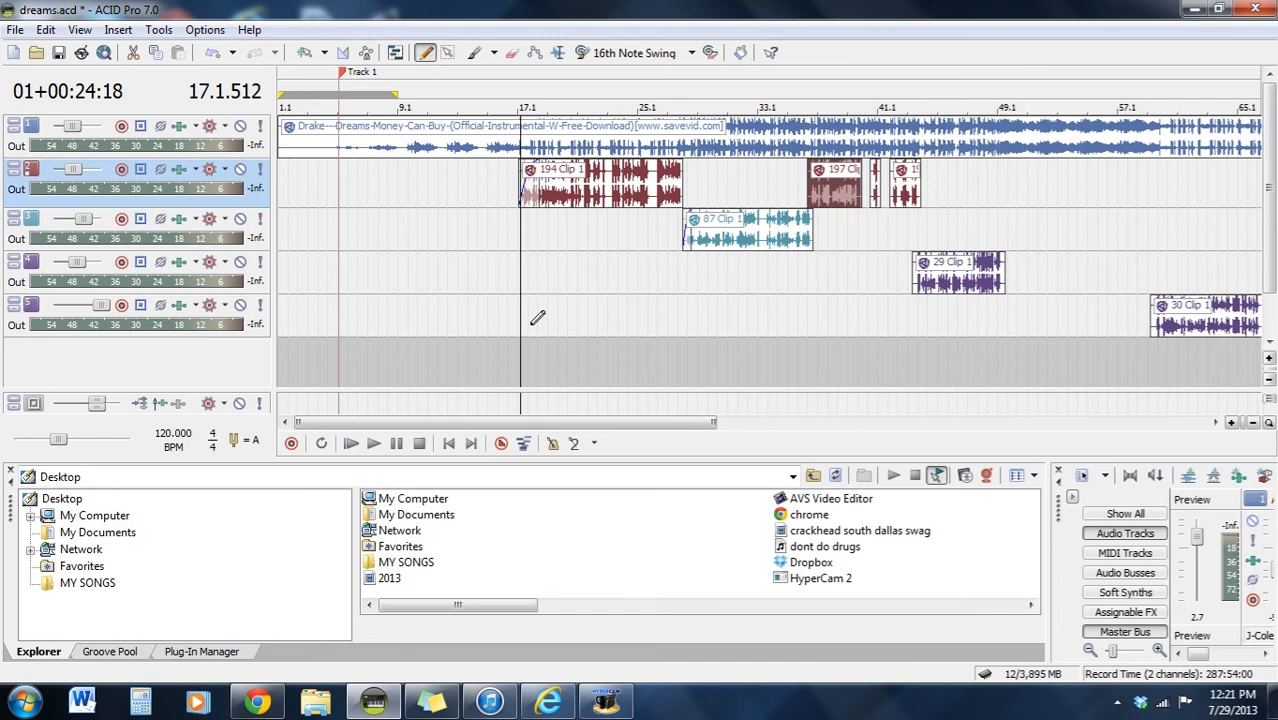
mouse_move(393, 373)
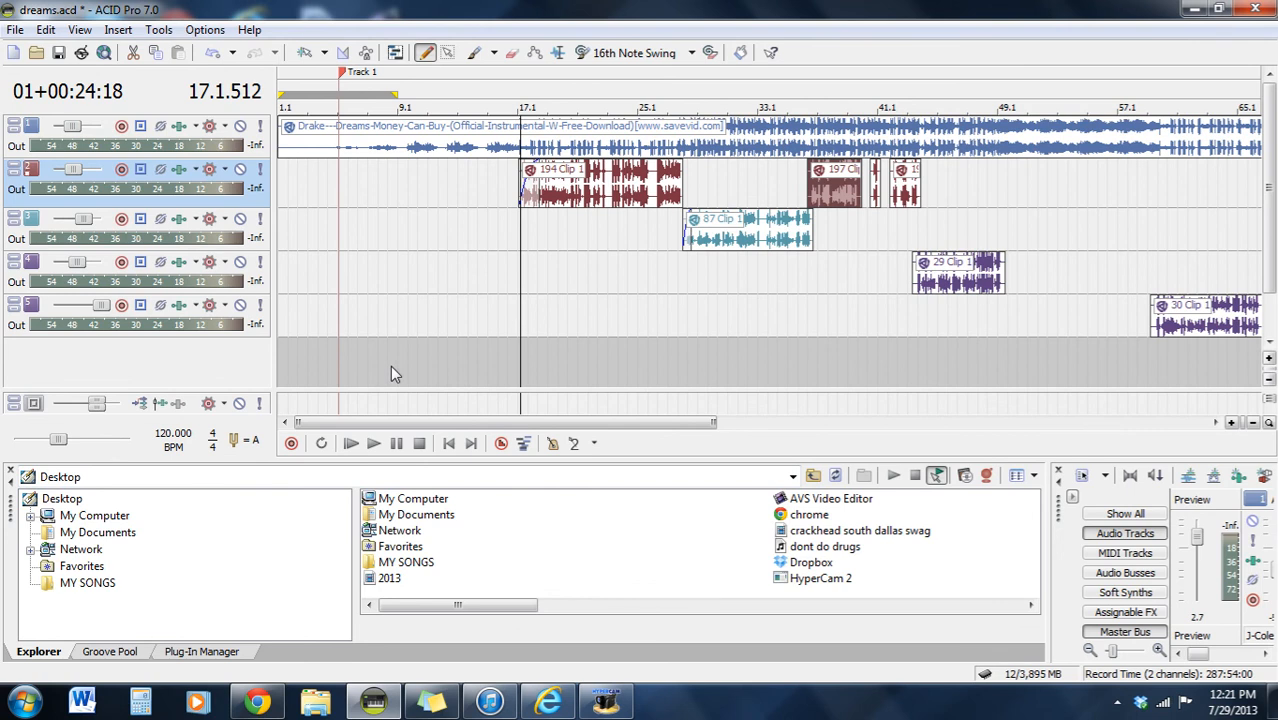
mouse_move(378, 394)
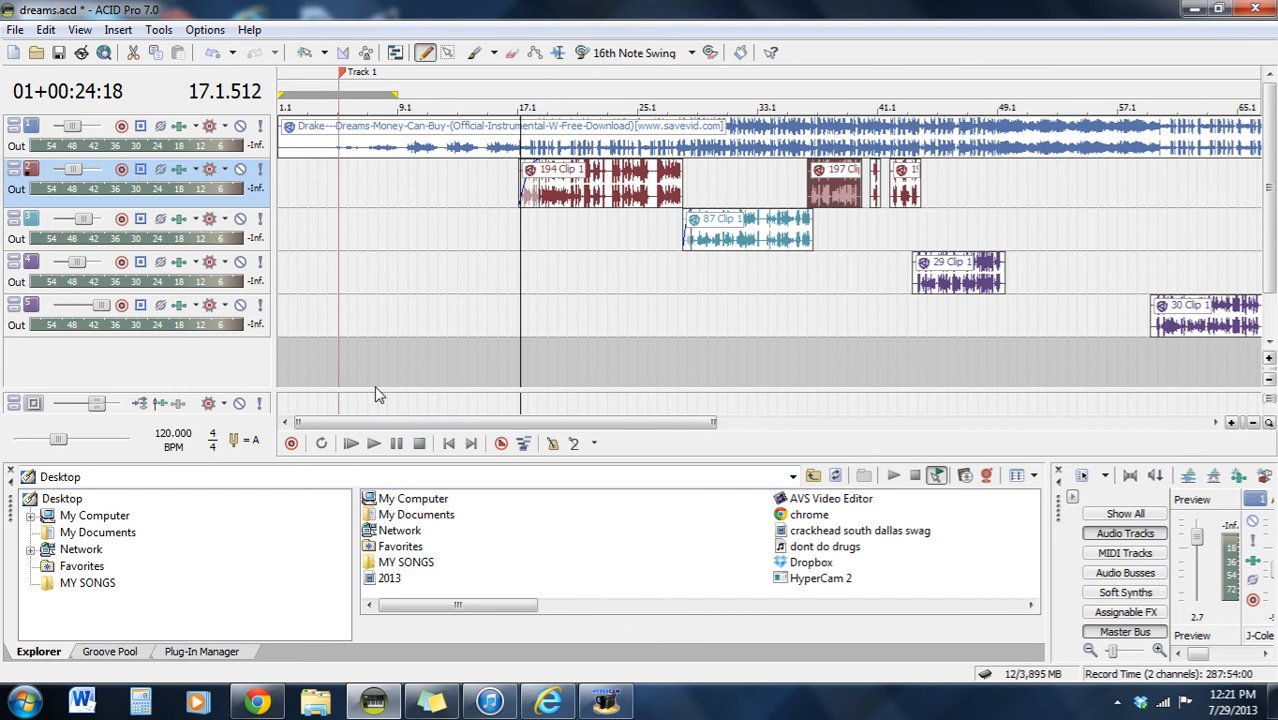
mouse_move(503, 407)
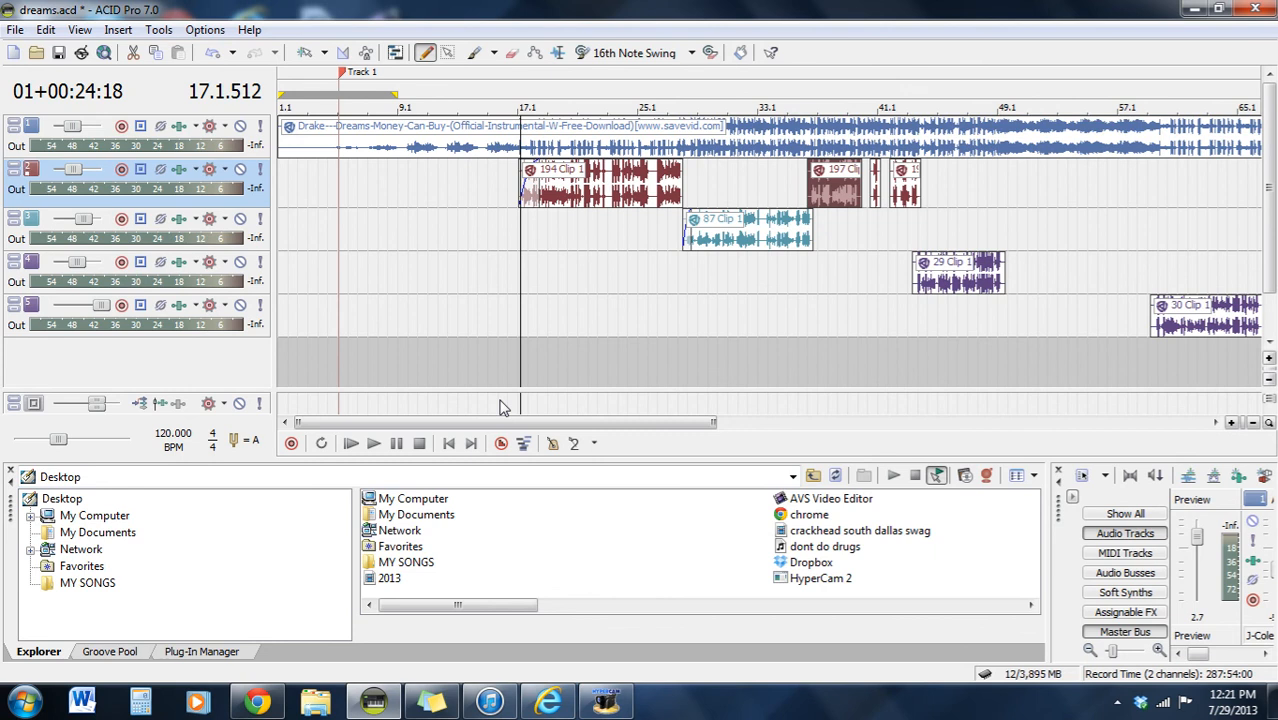
mouse_move(559, 348)
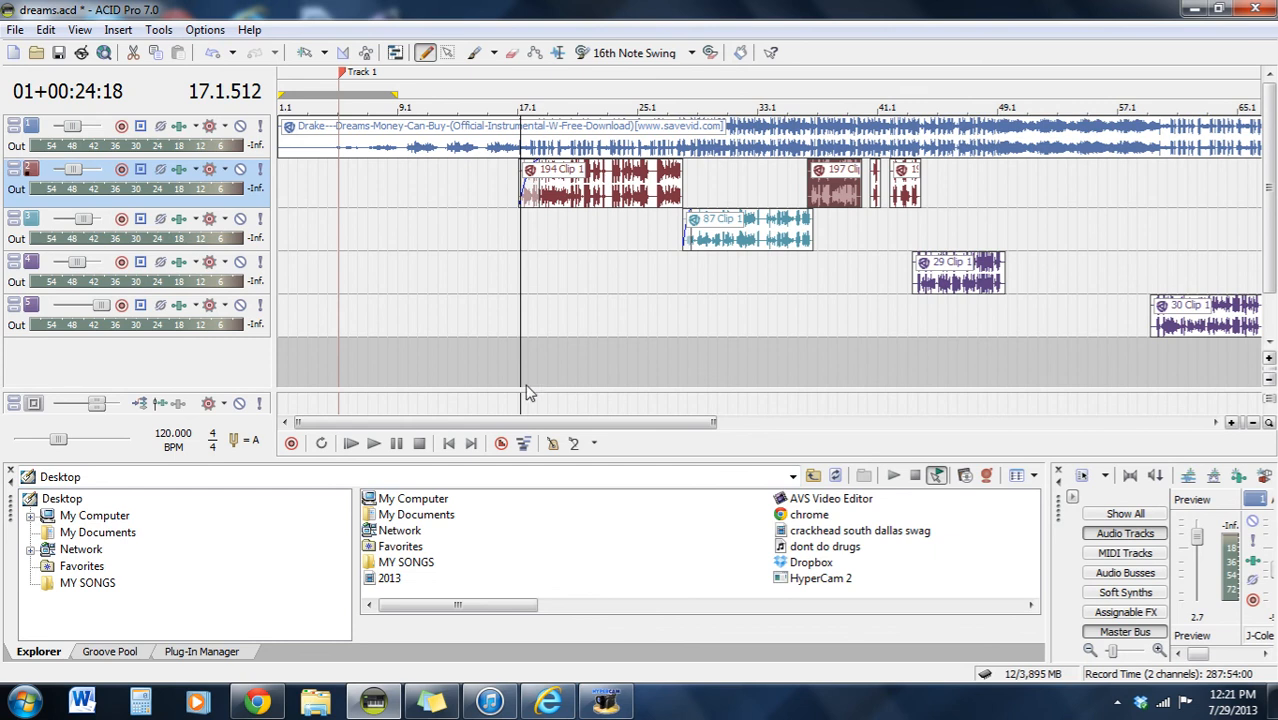
mouse_move(458, 385)
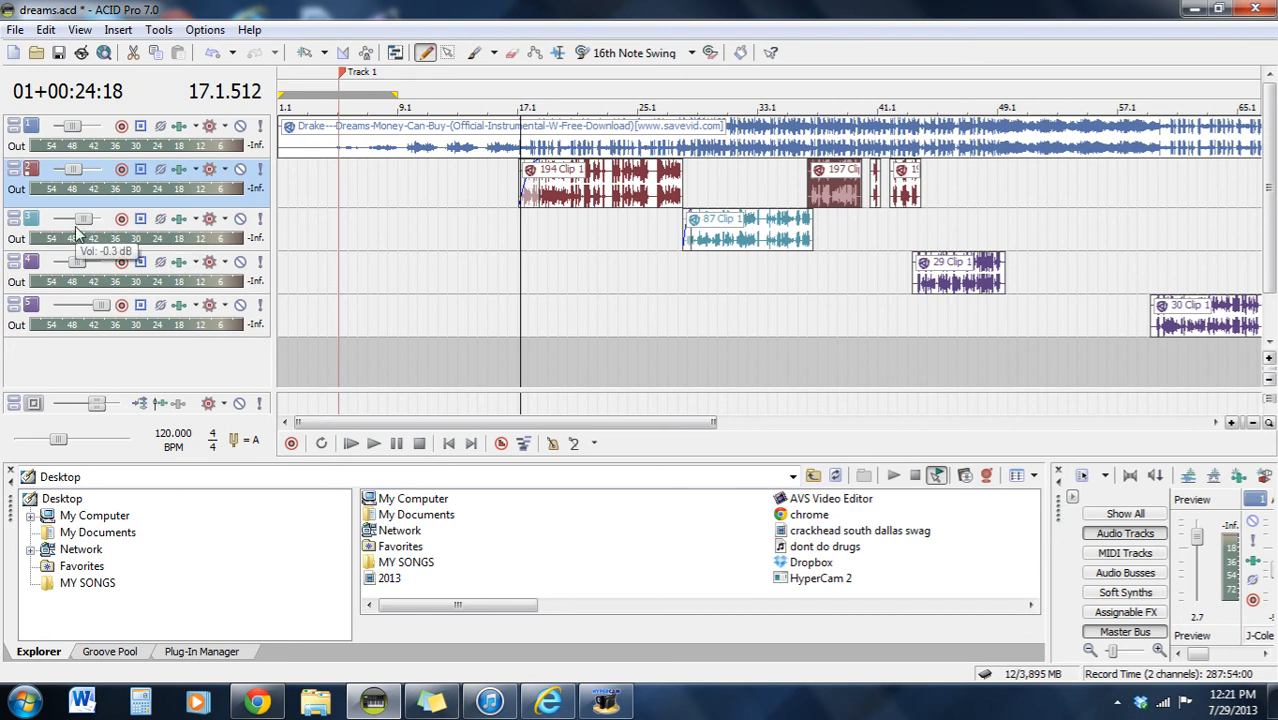
mouse_move(225, 358)
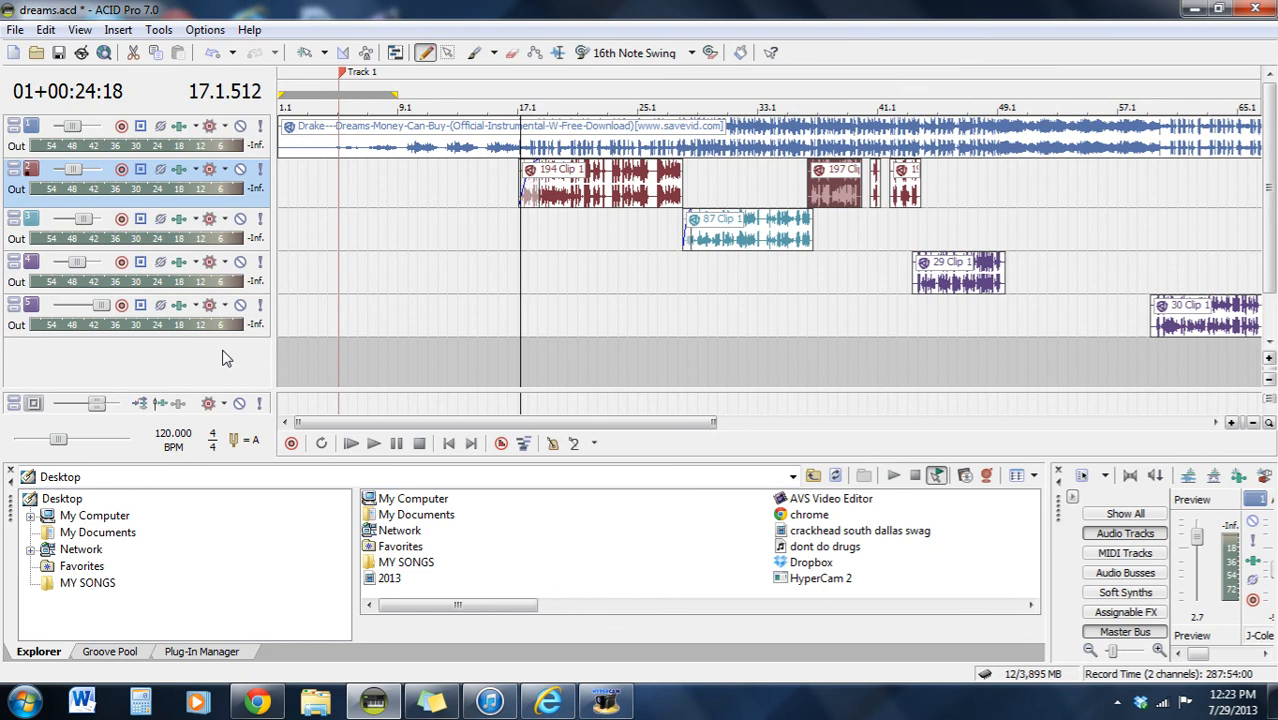
mouse_move(398, 404)
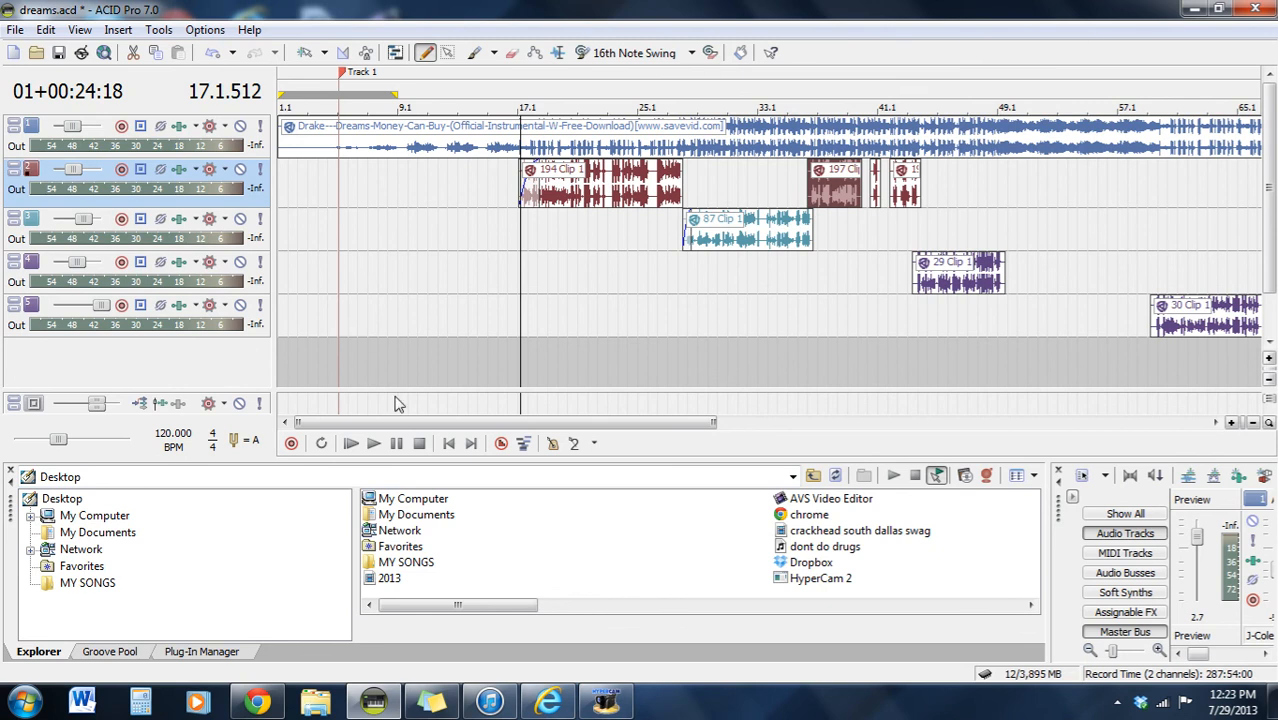